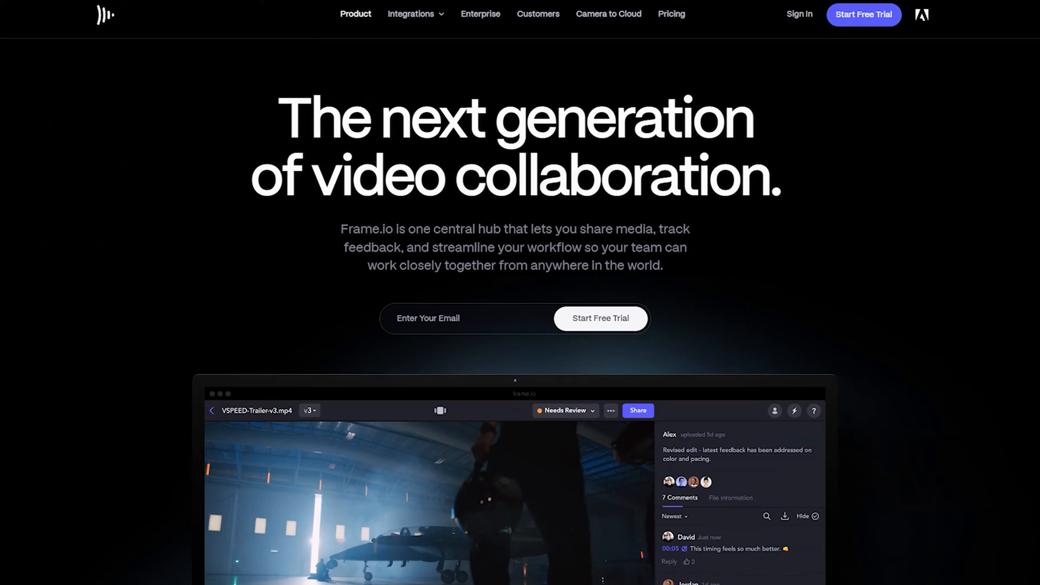
Briefly bring up the new project form and dismiss it without creating anything.
{"action": "scroll", "scroll_direction": "down", "scroll_amount": 3}
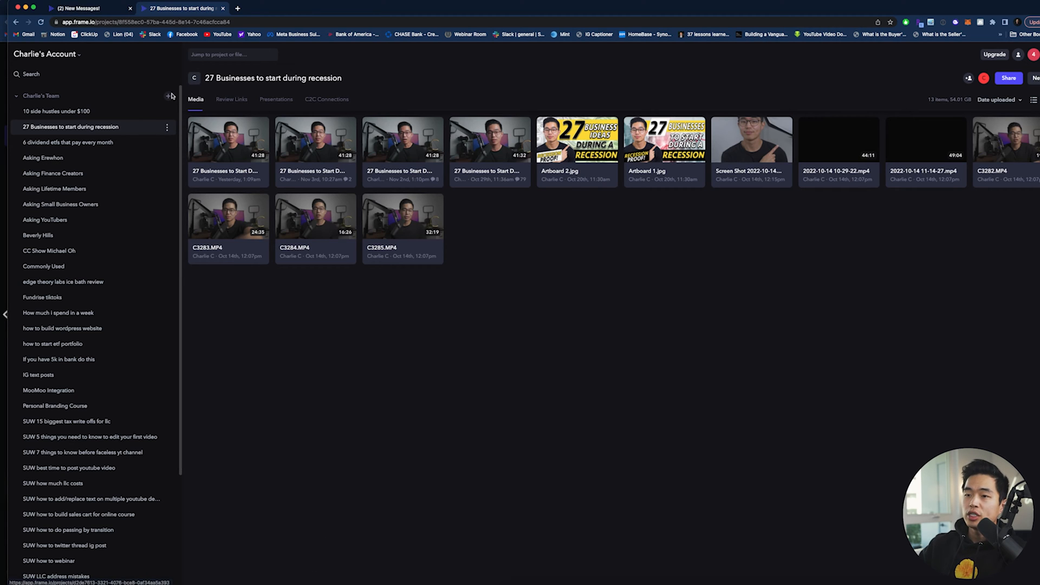
{"action": "mouse_move", "coordinate": [169, 96]}
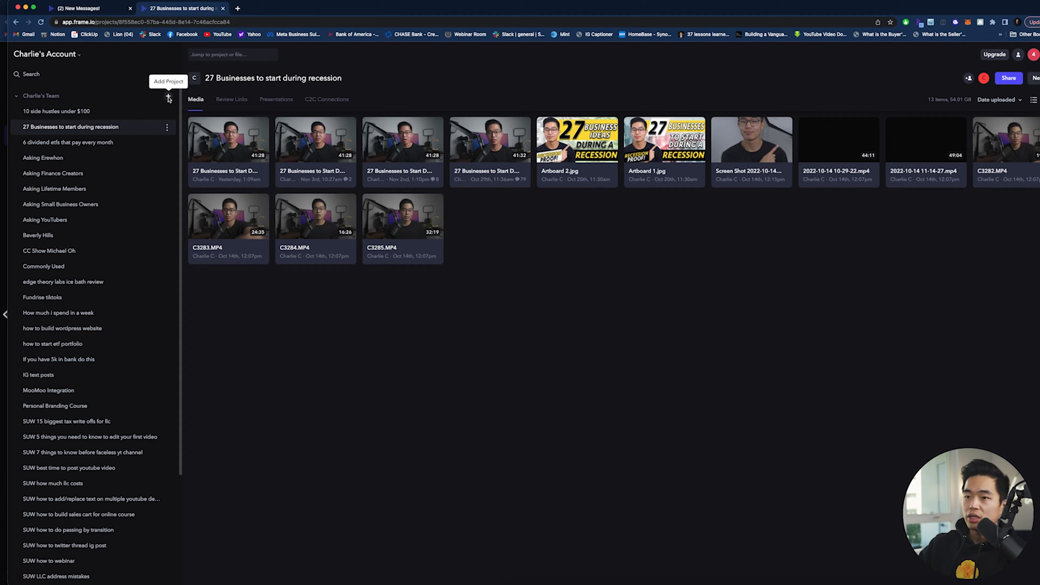
{"action": "left_click", "coordinate": [168, 97]}
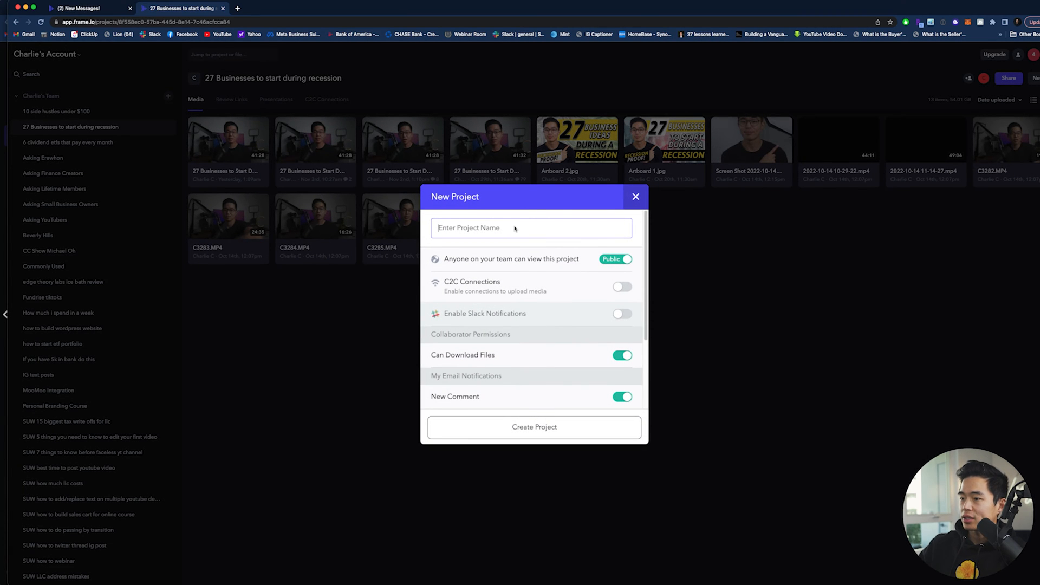
{"action": "scroll", "scroll_direction": "down", "scroll_amount": 3}
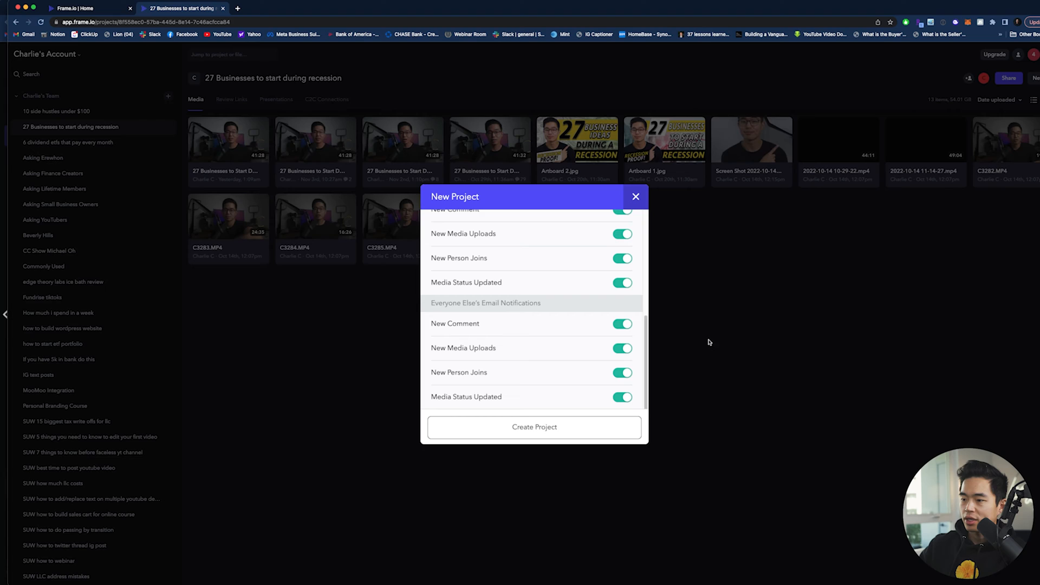
{"action": "left_click", "coordinate": [635, 197]}
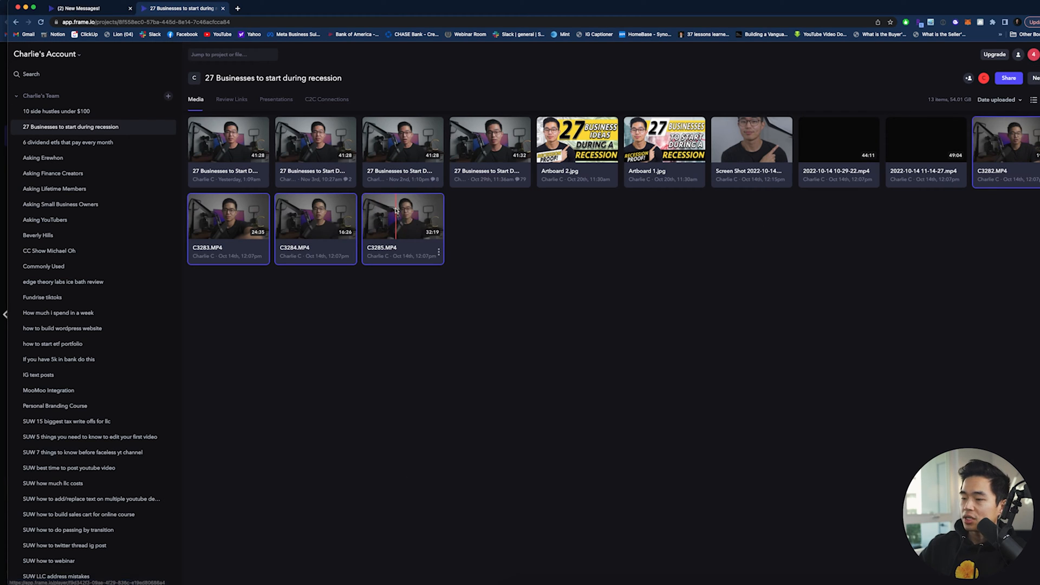
{"action": "mouse_move", "coordinate": [955, 293]}
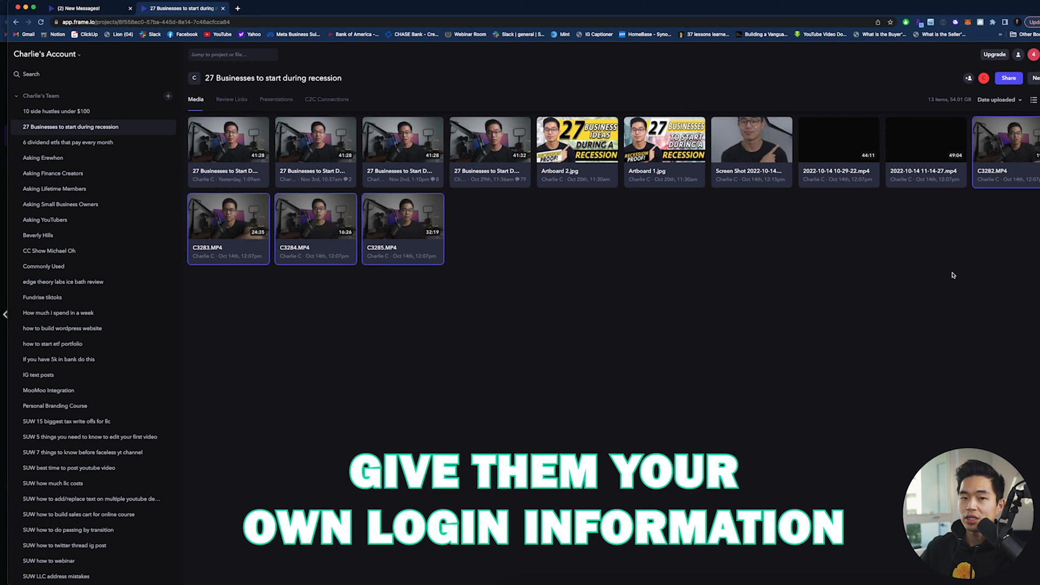
{"action": "mouse_move", "coordinate": [548, 241]}
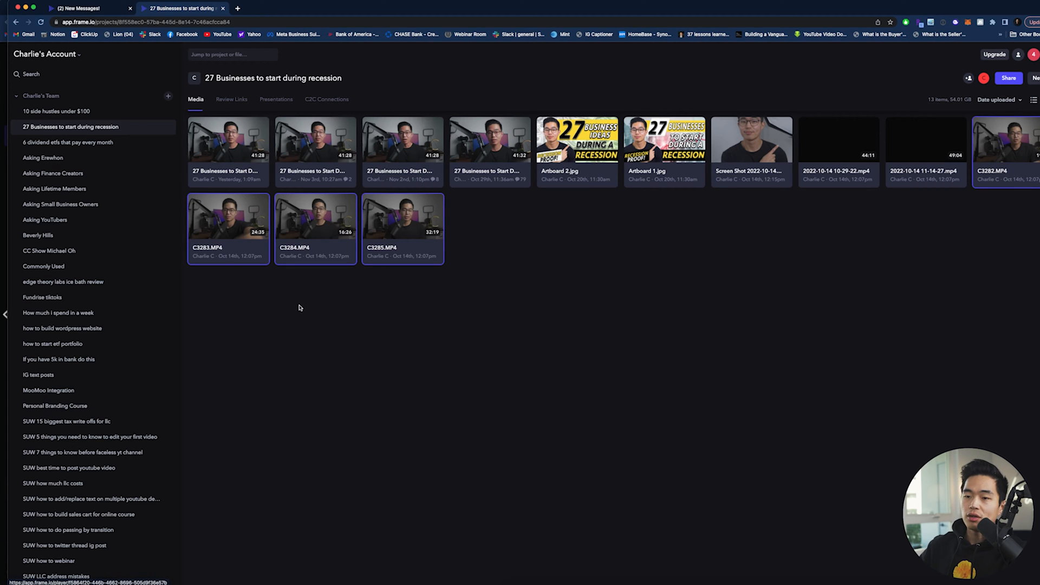
{"action": "mouse_move", "coordinate": [754, 267]}
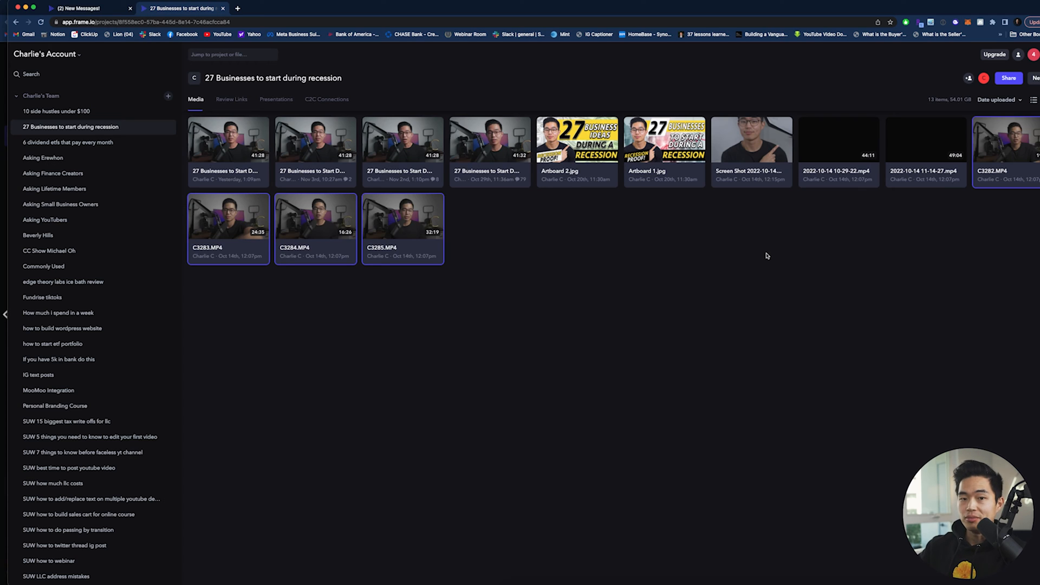
{"action": "mouse_move", "coordinate": [776, 279]}
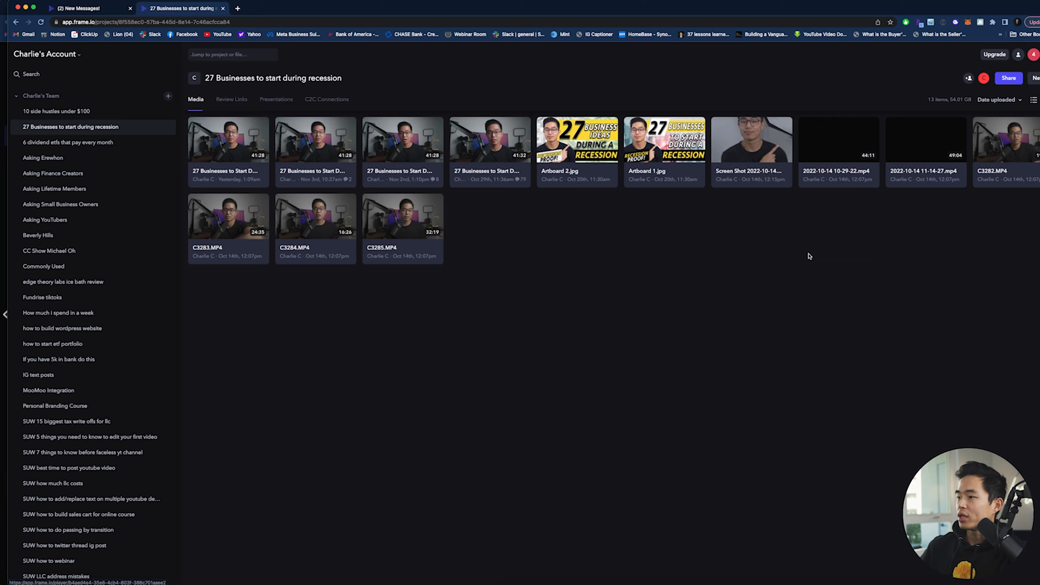
{"action": "mouse_move", "coordinate": [1003, 246]}
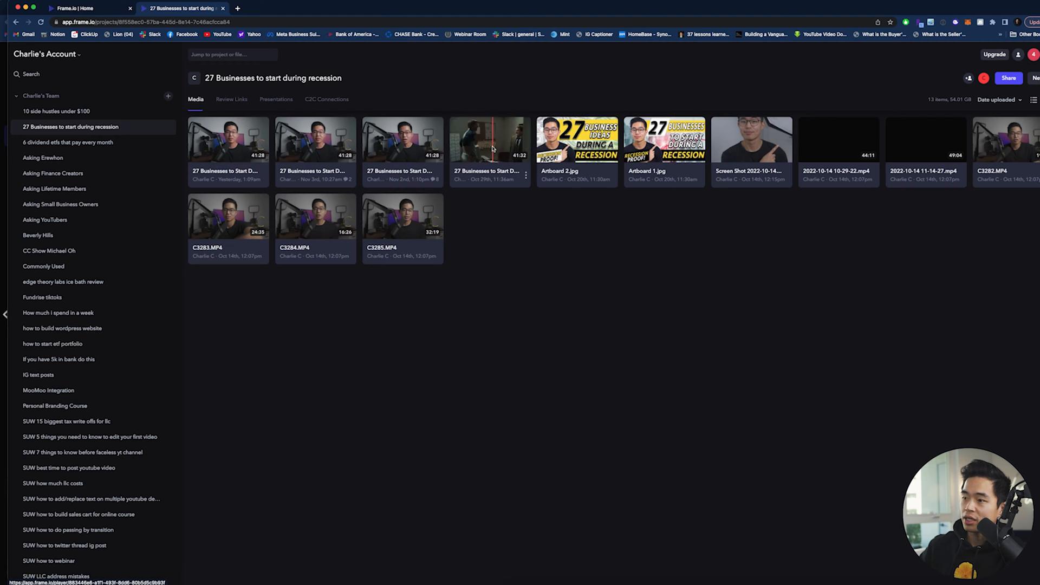
Review the recession businesses draft video at 1.5x speed and pause at 00:14 on the icons scene.
{"action": "double_click", "coordinate": [487, 140]}
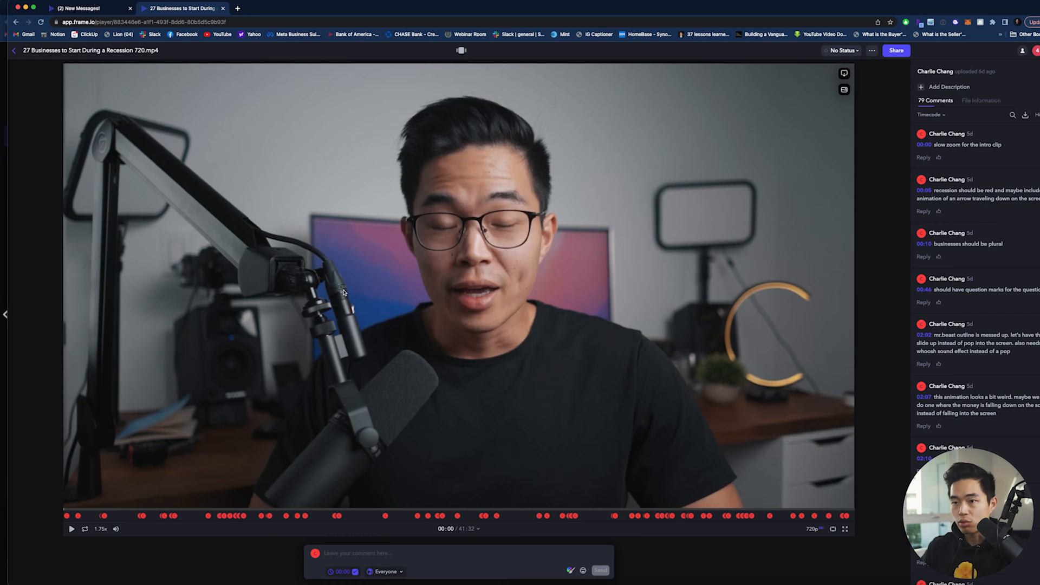
{"action": "mouse_move", "coordinate": [72, 463]}
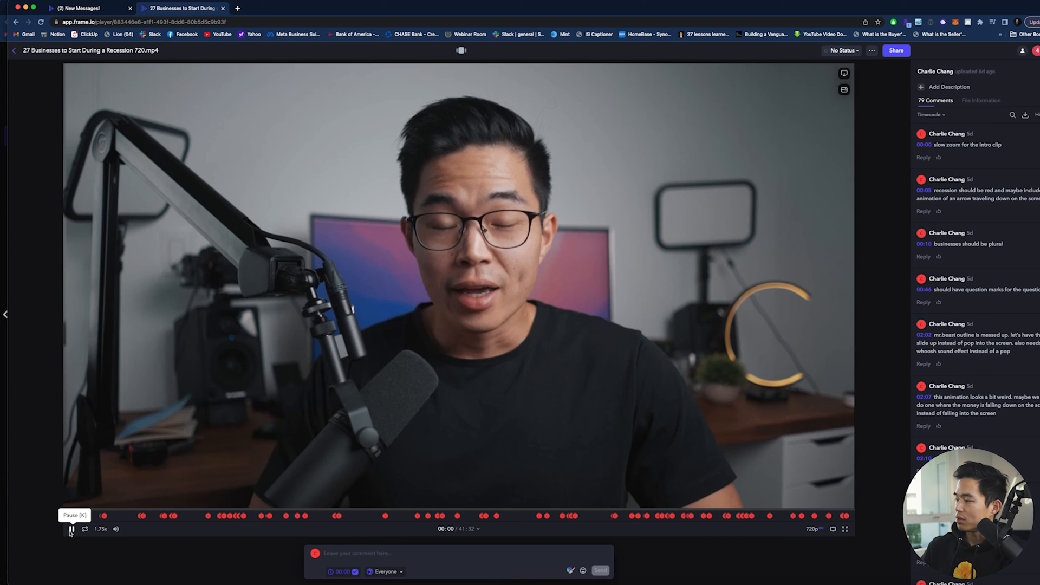
{"action": "left_click", "coordinate": [71, 531]}
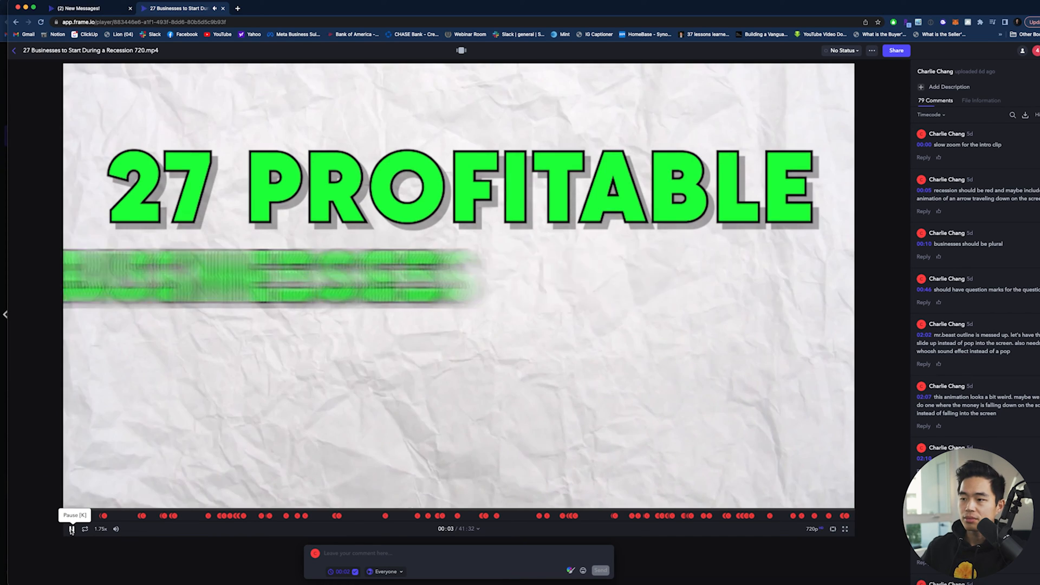
{"action": "left_click", "coordinate": [72, 529]}
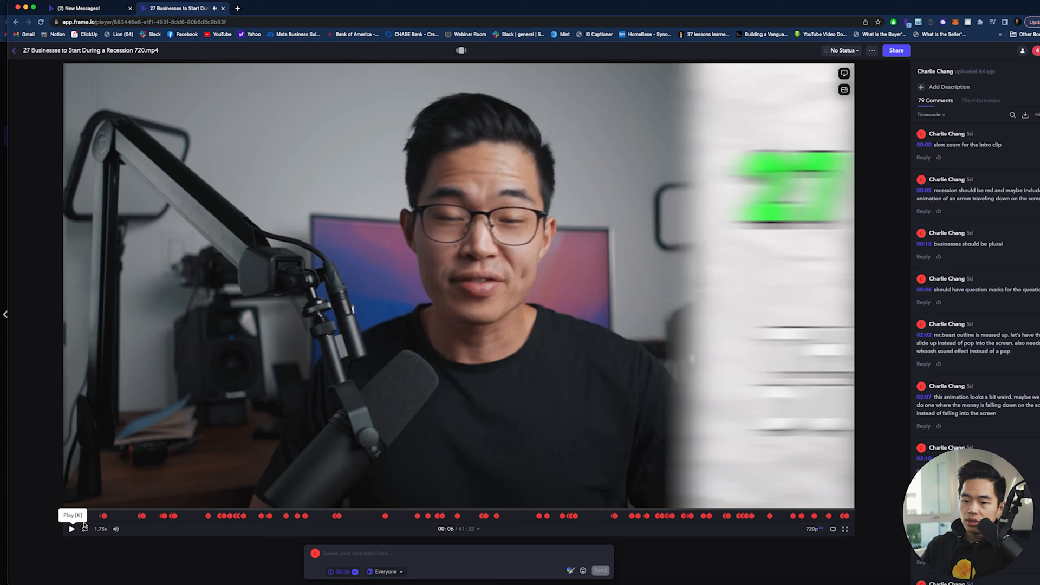
{"action": "left_click", "coordinate": [102, 529]}
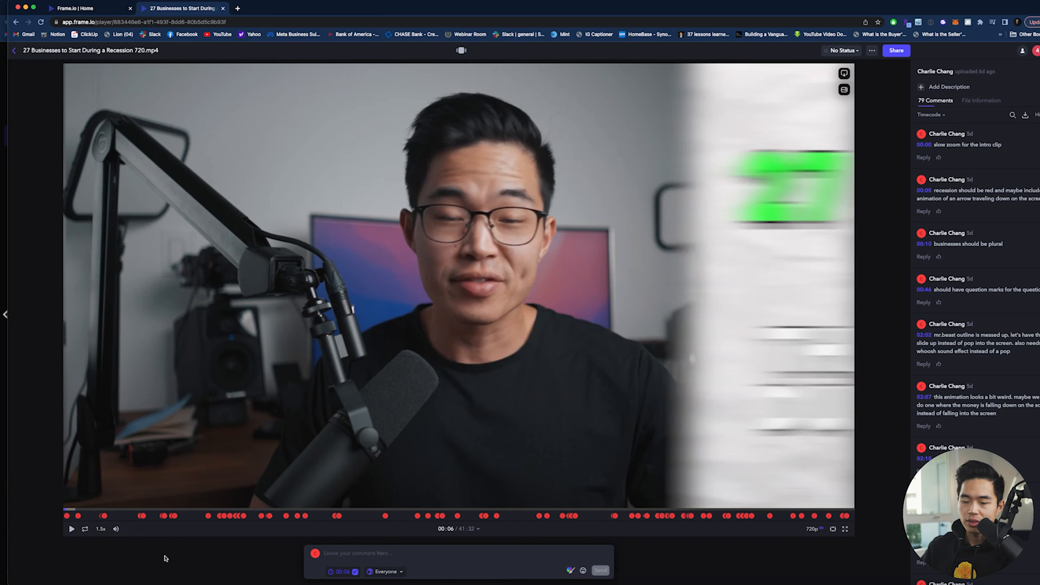
{"action": "left_click", "coordinate": [71, 529]}
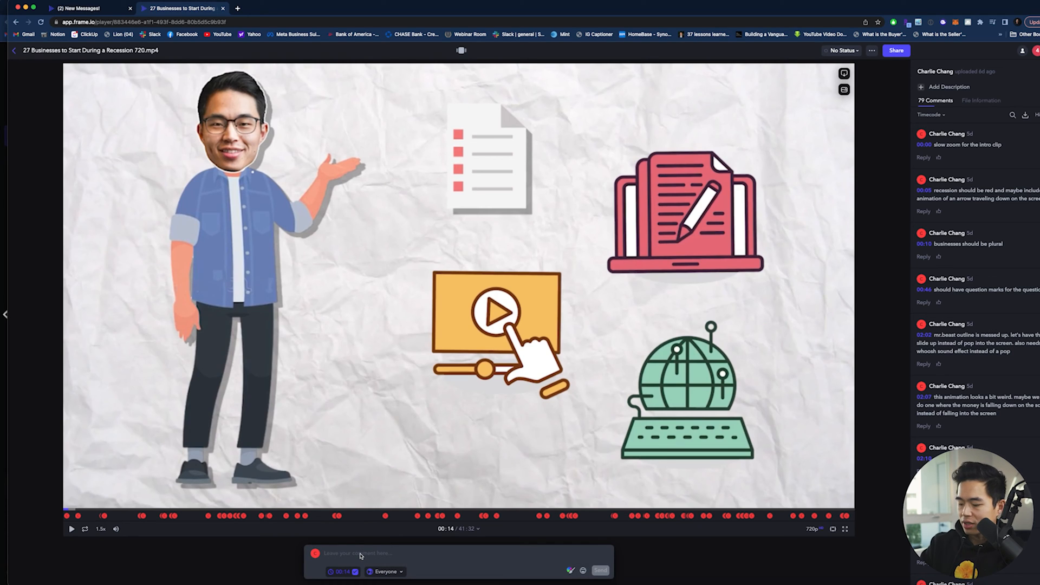
Draft the 00:14 comment 'change the red icon to something else, maybe something that's purple' and enable drawing.
{"action": "type", "text": "change the"}
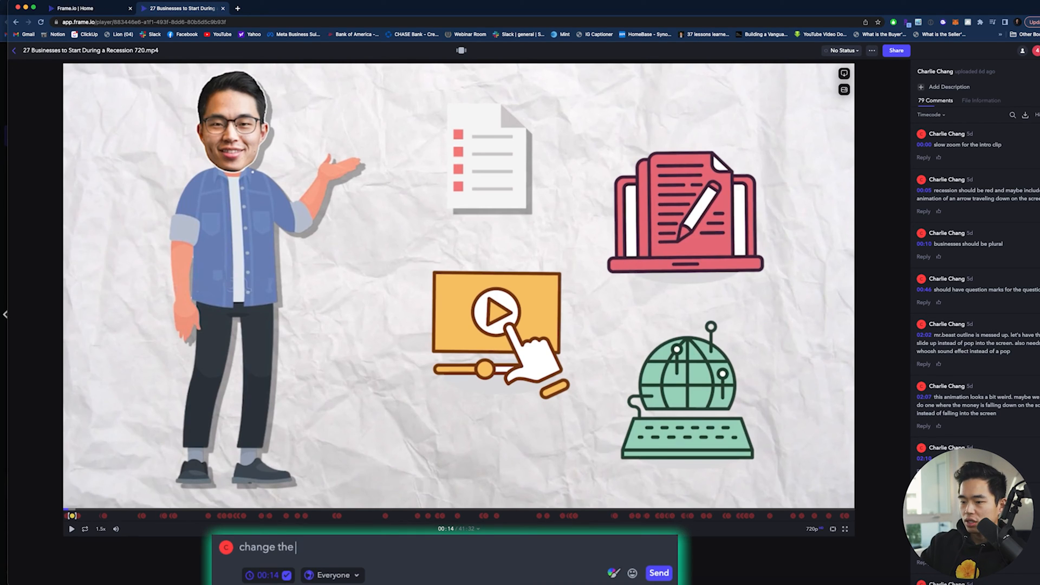
{"action": "type", "text": "red icon to something else, maybe something that's"}
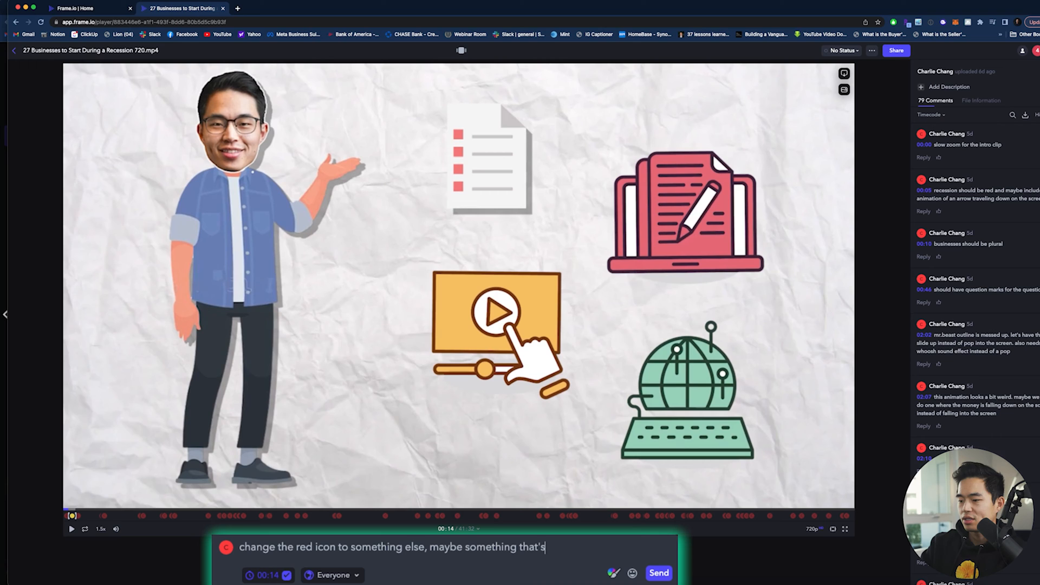
{"action": "type", "text": "purple"}
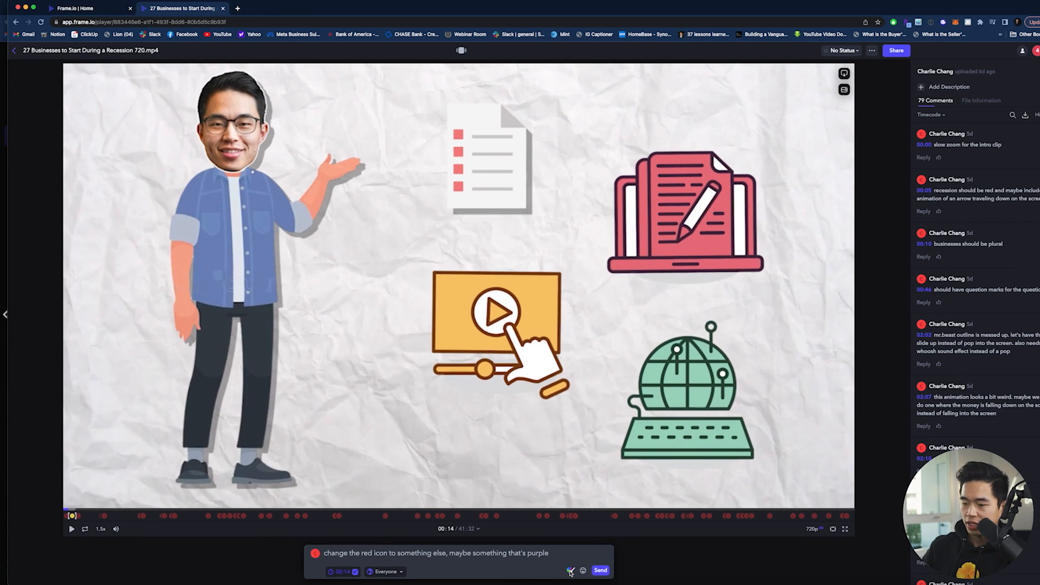
{"action": "left_click", "coordinate": [569, 571]}
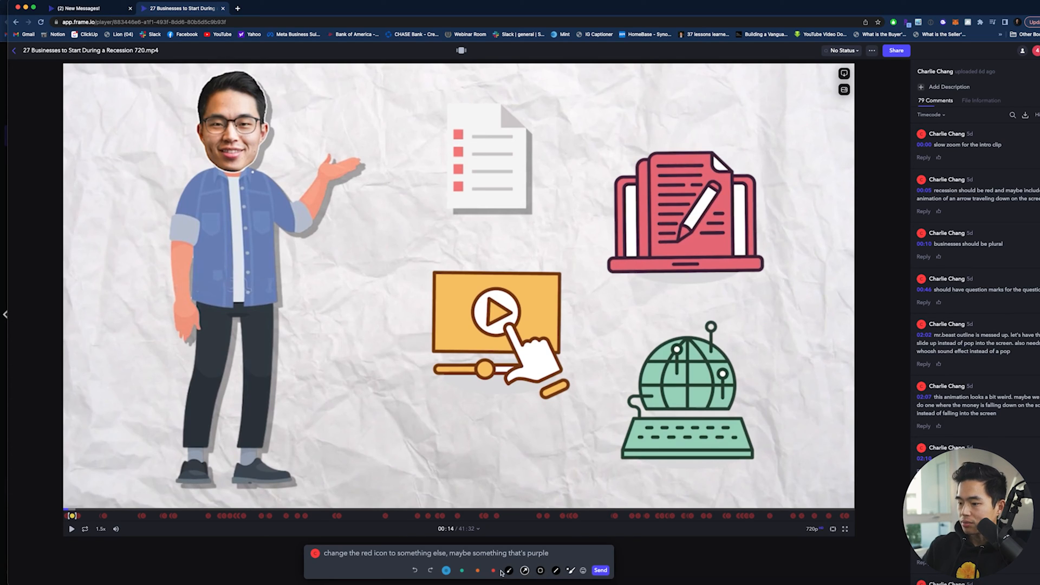
Circle the red laptop icon with an arrow, handwrite 'Change', and post the comment.
{"action": "left_click_drag", "start_coordinate": [577, 219], "coordinate": [722, 143]}
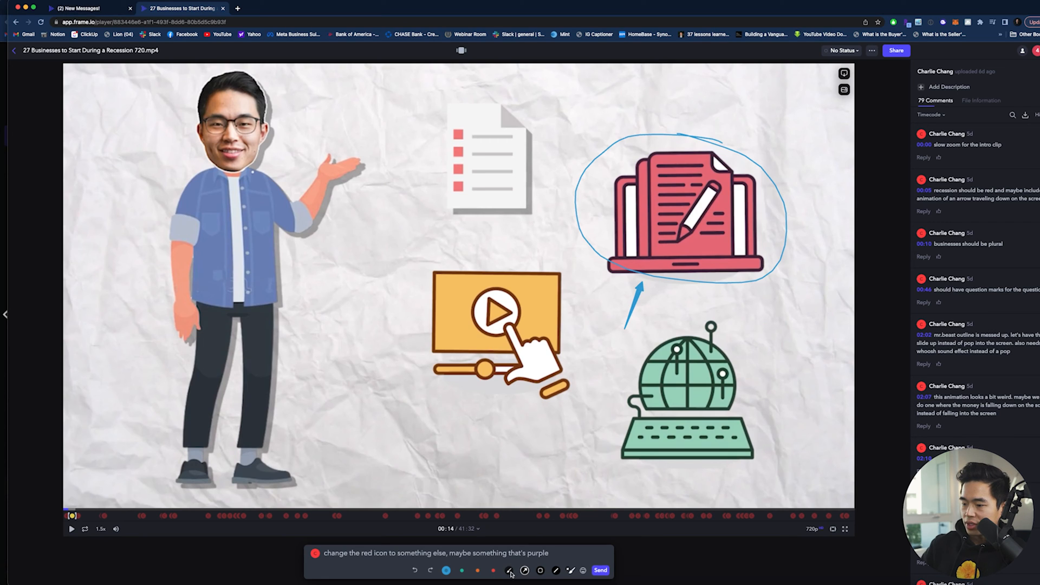
{"action": "left_click_drag", "start_coordinate": [583, 345], "coordinate": [662, 348]}
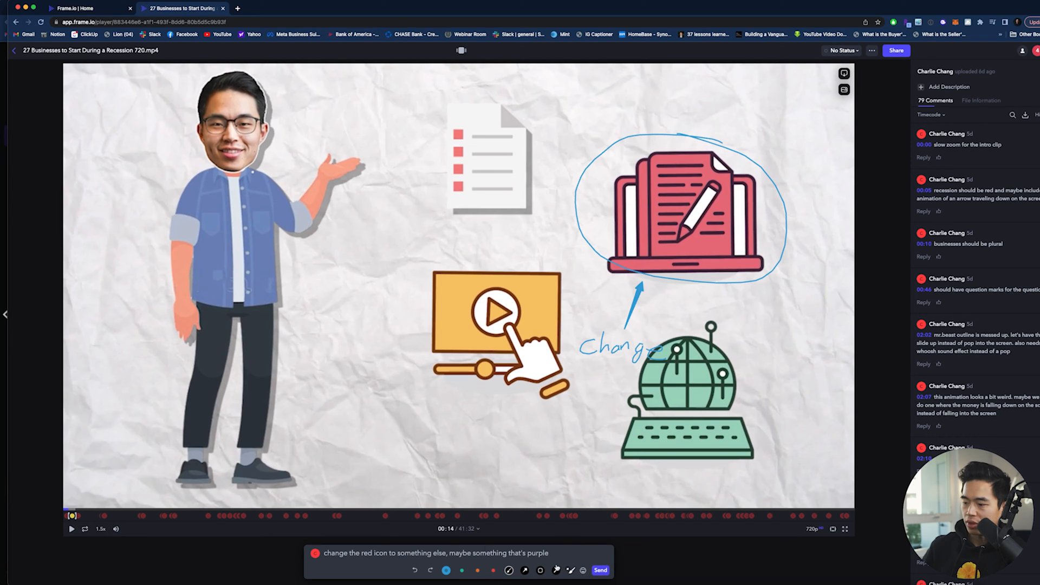
{"action": "left_click", "coordinate": [600, 570]}
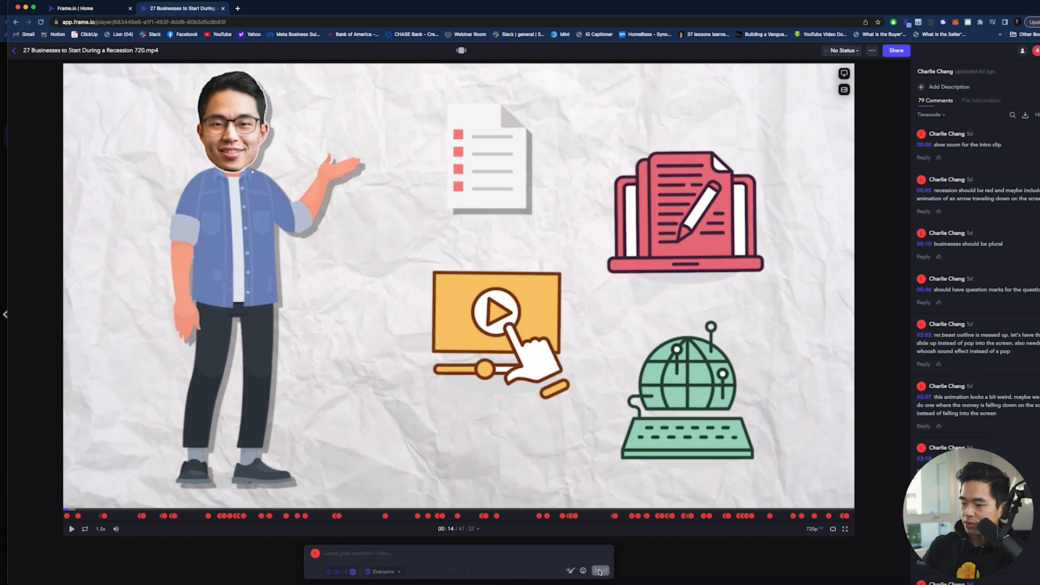
{"action": "left_click", "coordinate": [599, 571]}
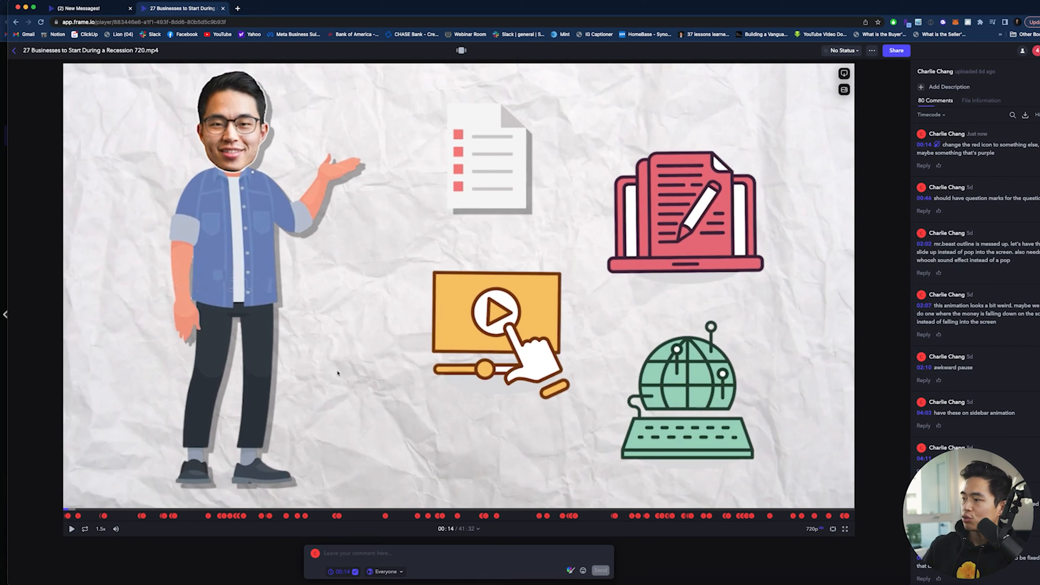
{"action": "mouse_move", "coordinate": [320, 482]}
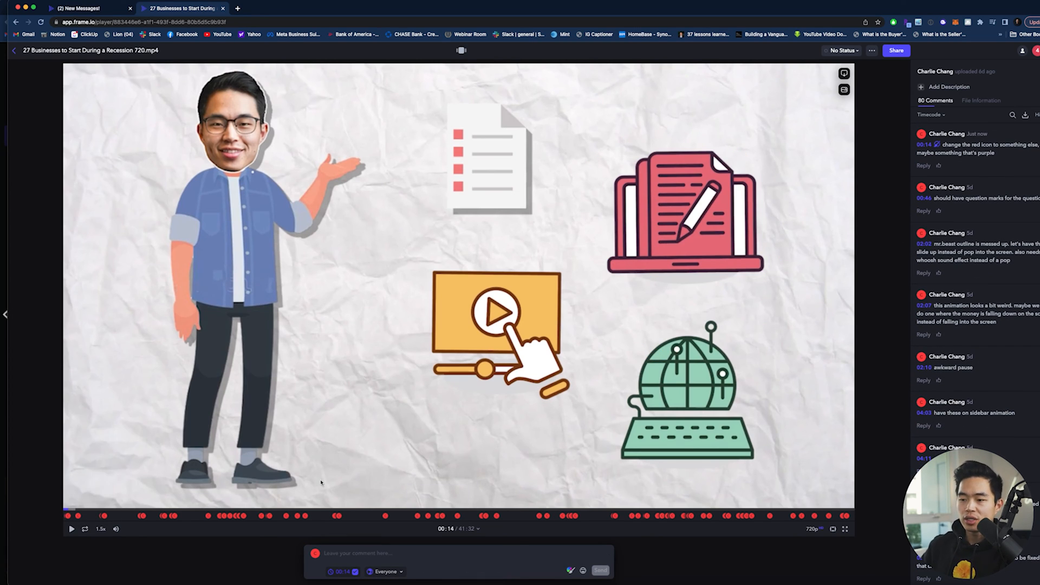
{"action": "mouse_move", "coordinate": [81, 512]}
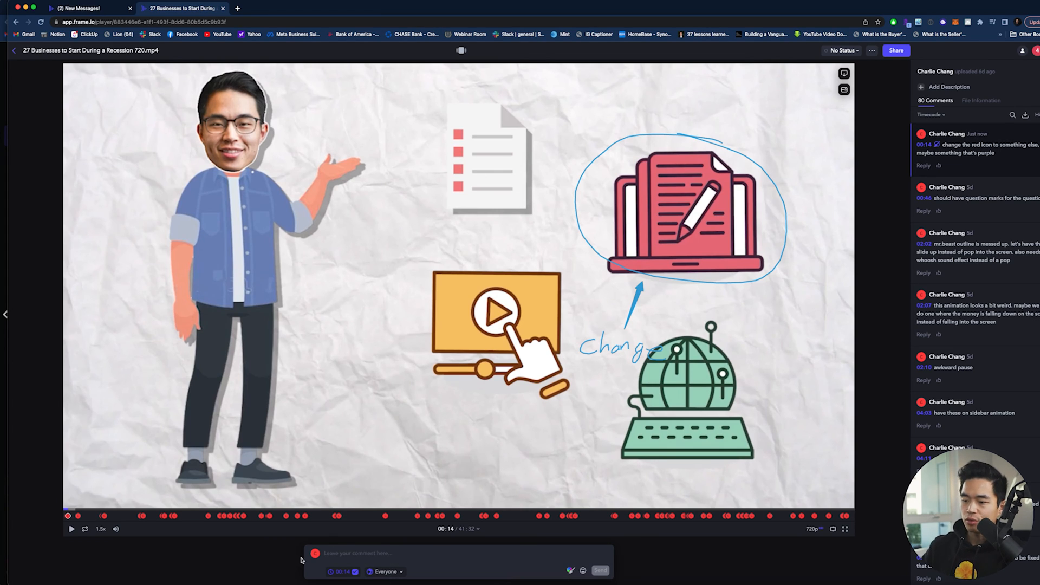
Check the comment's visibility and keep it set to Everyone.
{"action": "left_click", "coordinate": [385, 570]}
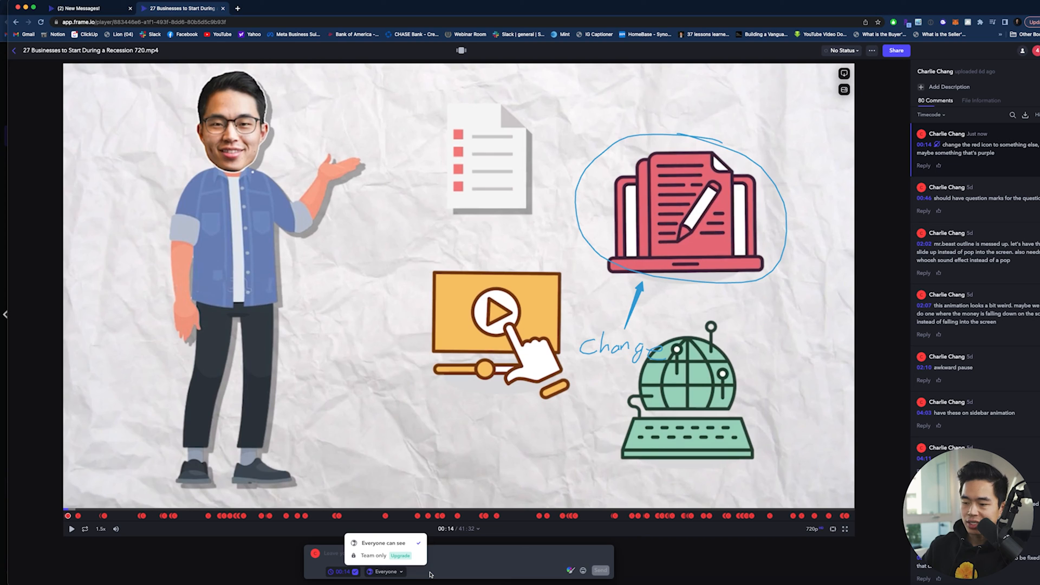
{"action": "left_click", "coordinate": [429, 574]}
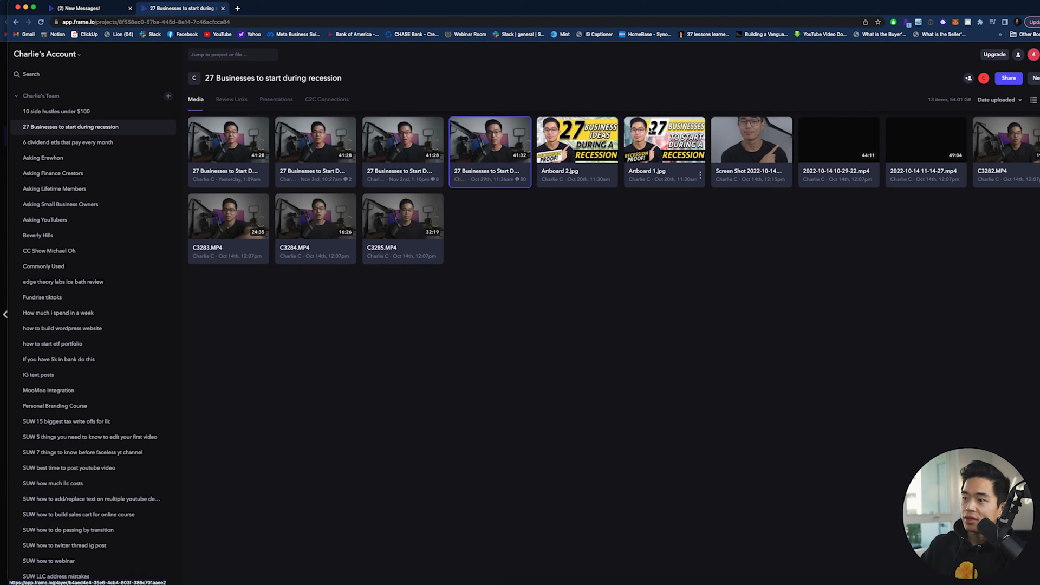
{"action": "double_click", "coordinate": [490, 140]}
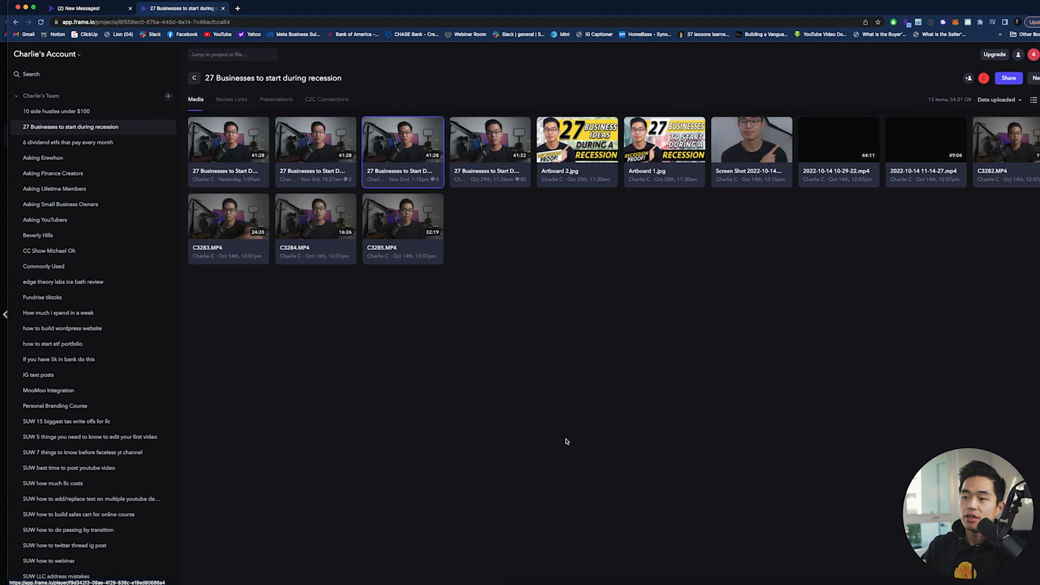
{"action": "left_click", "coordinate": [490, 141]}
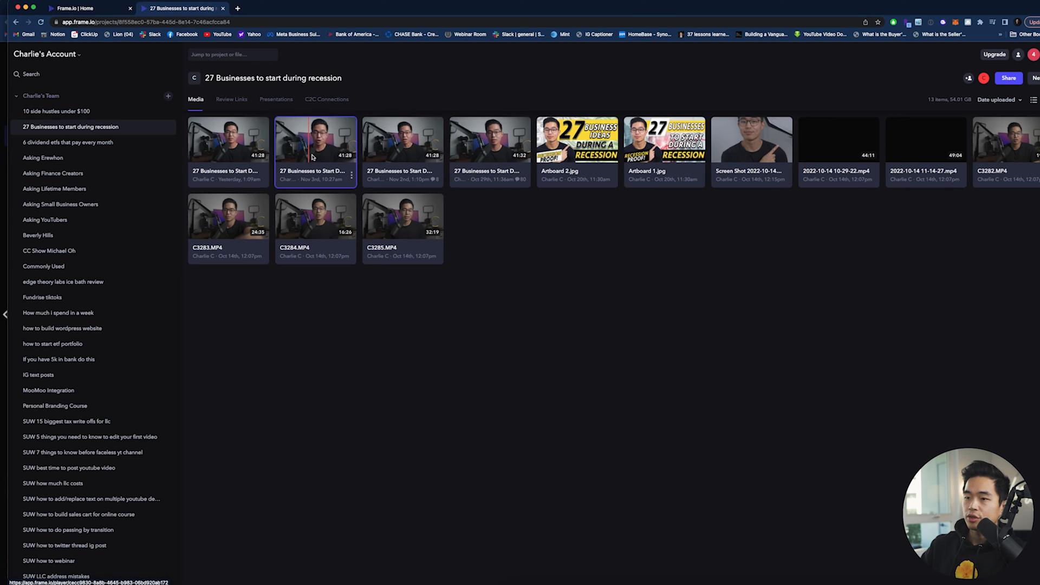
{"action": "left_click", "coordinate": [228, 140]}
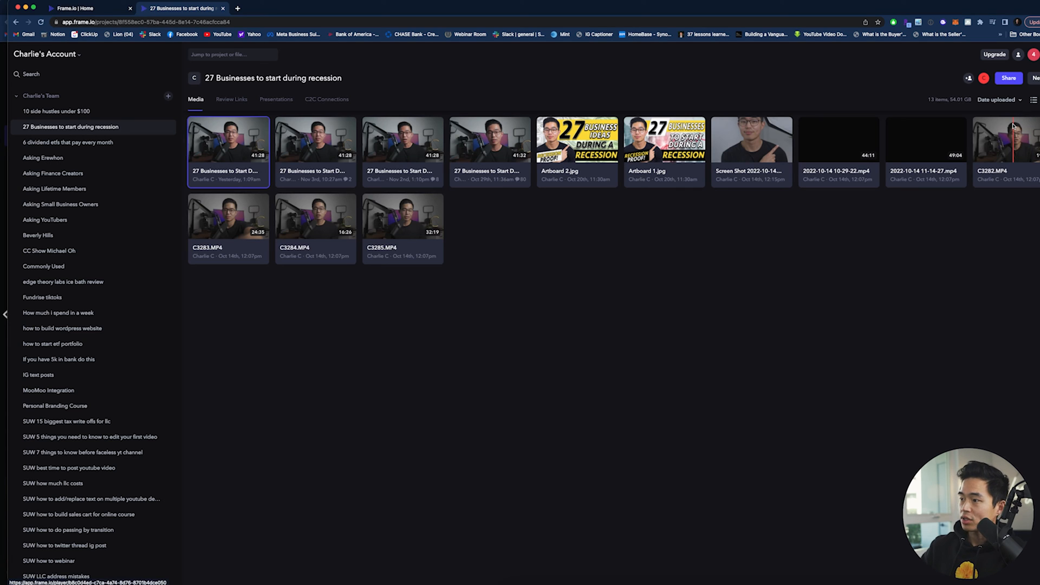
{"action": "left_click", "coordinate": [750, 140]}
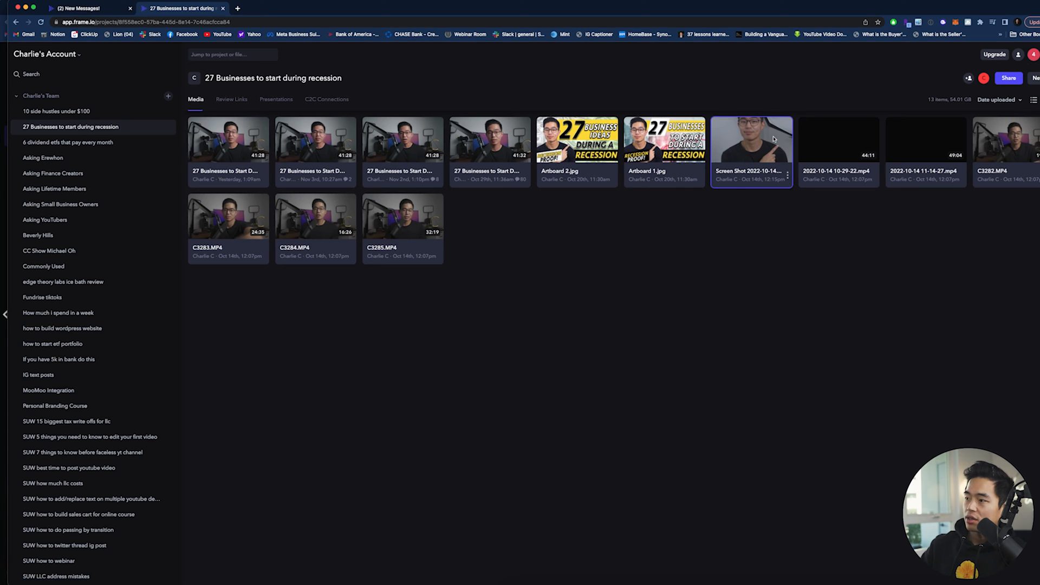
{"action": "double_click", "coordinate": [750, 139]}
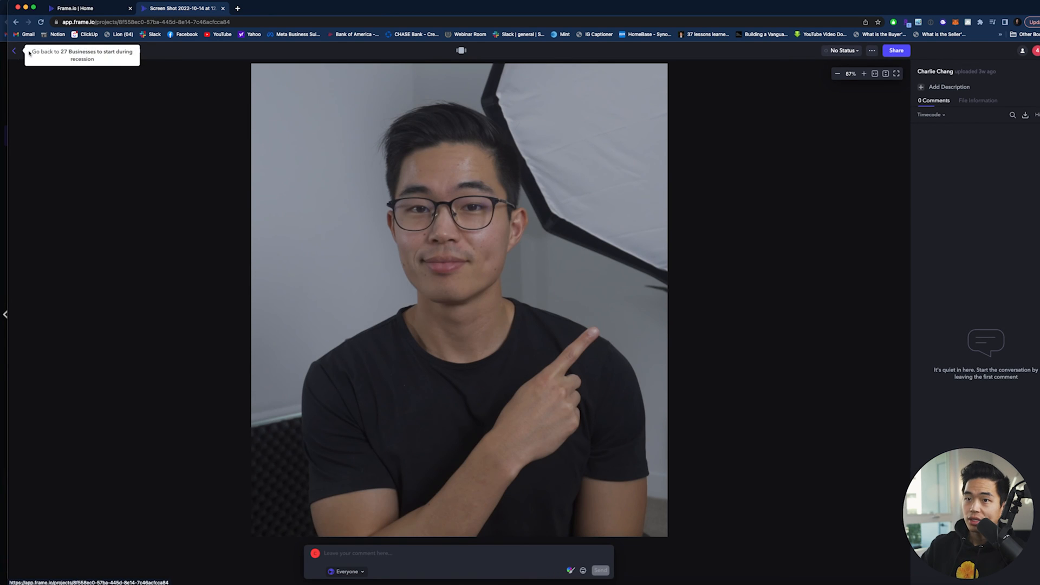
{"action": "left_click", "coordinate": [14, 51]}
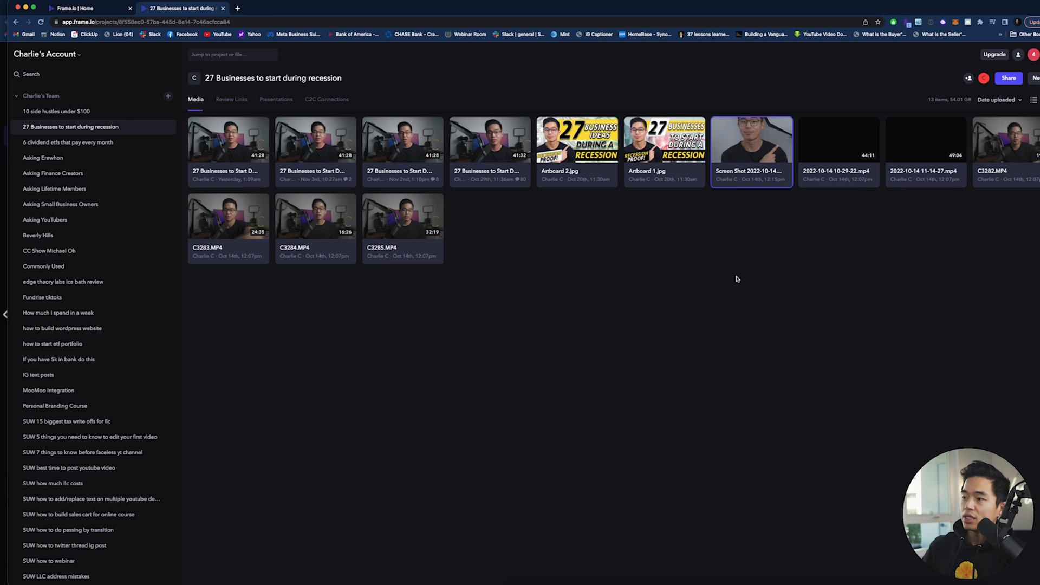
{"action": "mouse_move", "coordinate": [662, 280]}
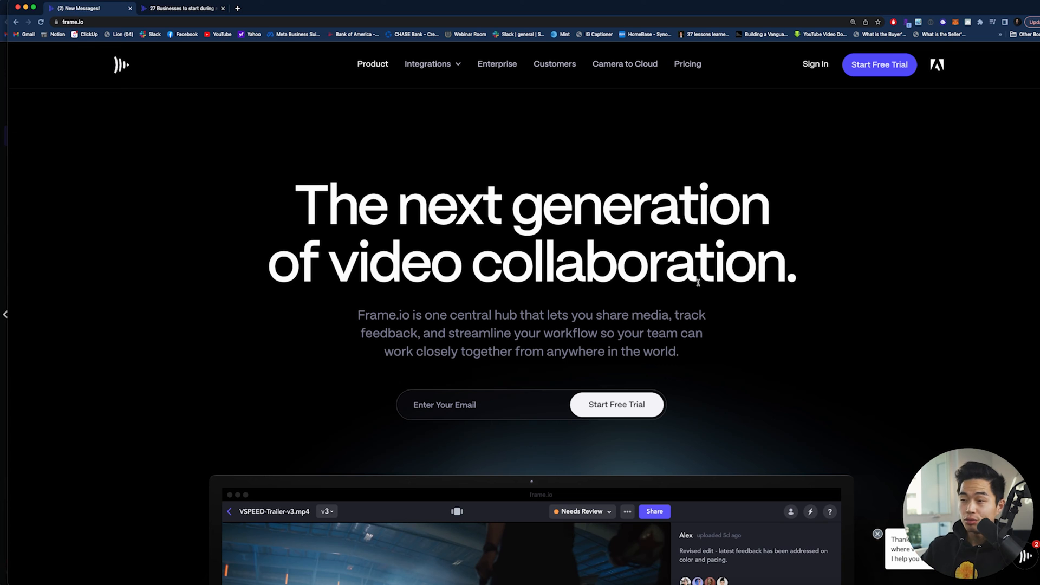
{"action": "mouse_move", "coordinate": [783, 244]}
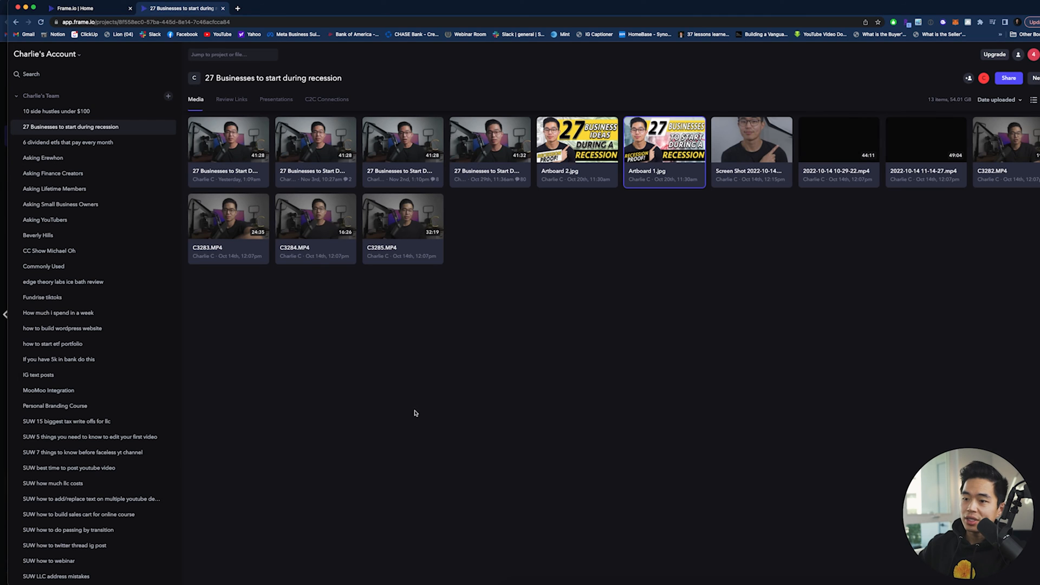
Reopen the commented recession businesses draft video with its 80 comments in the player.
{"action": "double_click", "coordinate": [228, 139]}
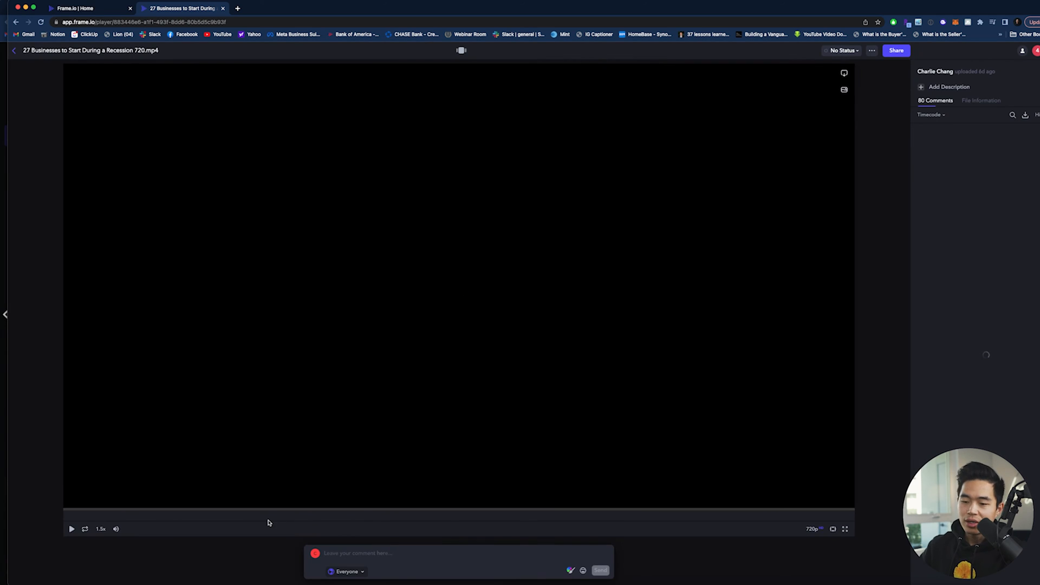